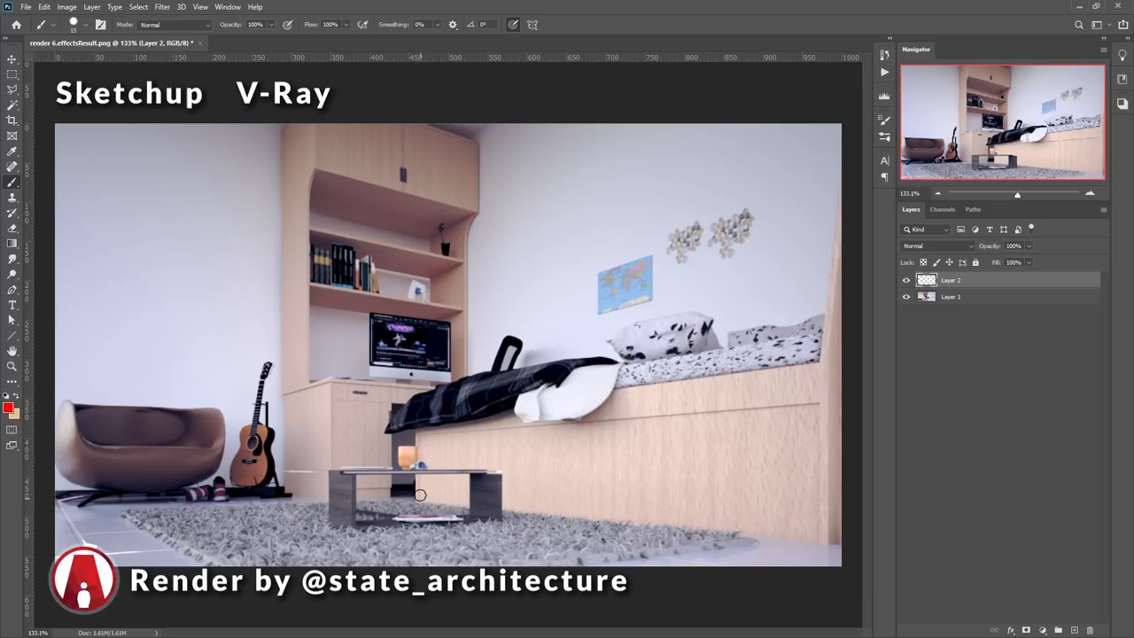
Paint a red vertical stroke down the bedroom render's right edge, then undo once
left_click_drag(766, 479, 766, 252)
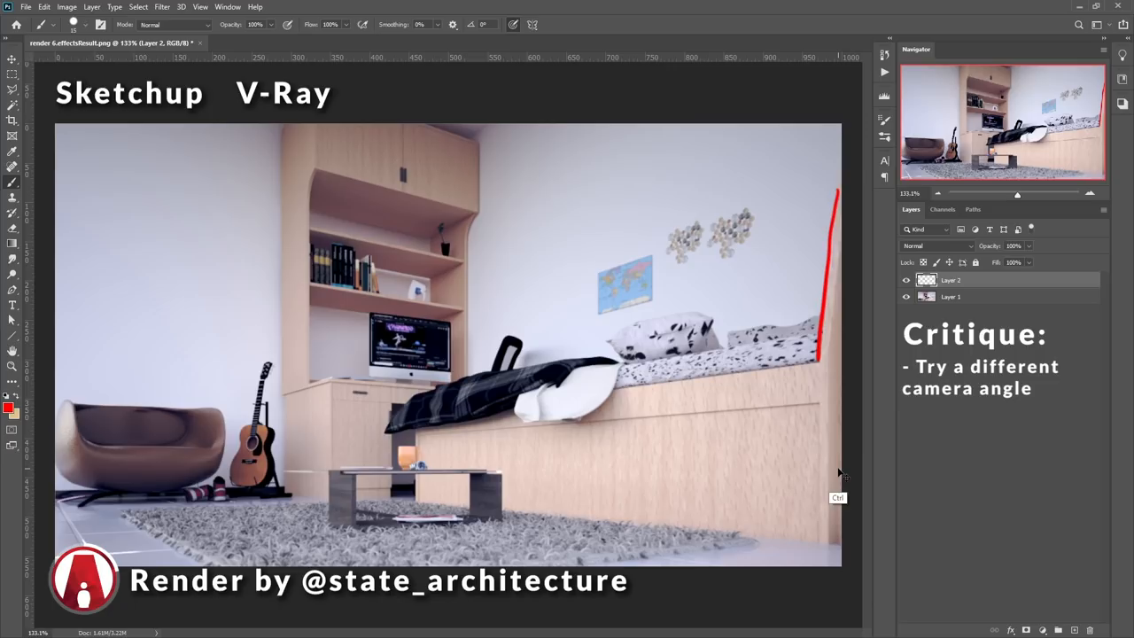
key("ctrl+z")
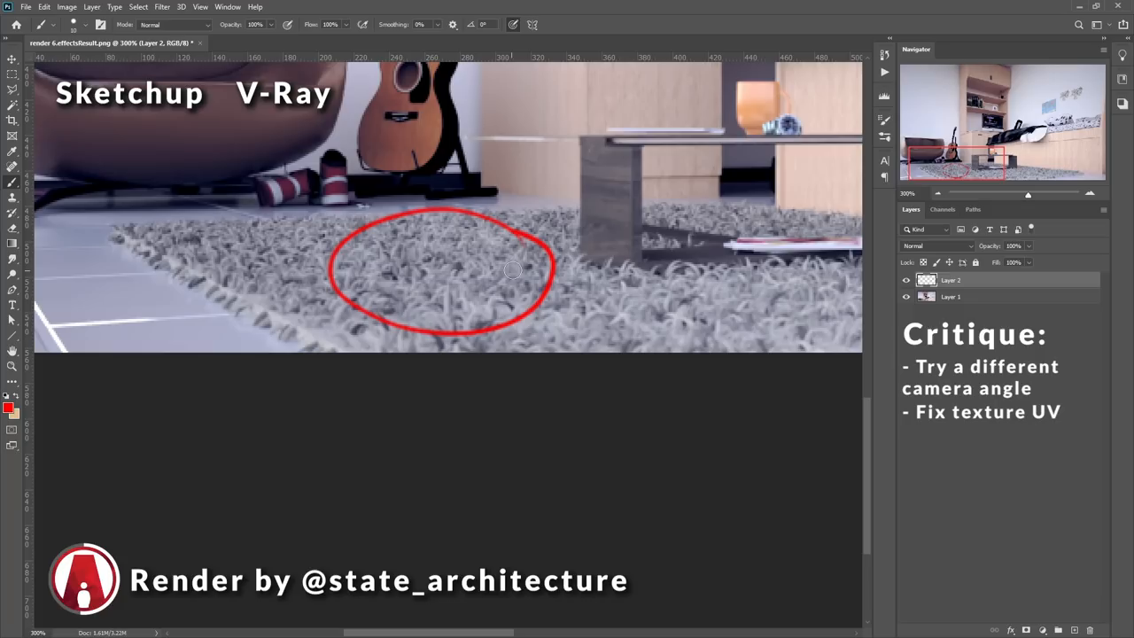
Circle the stretched shaggy rug texture near the armchair in red
left_click_drag(514, 266, 154, 335)
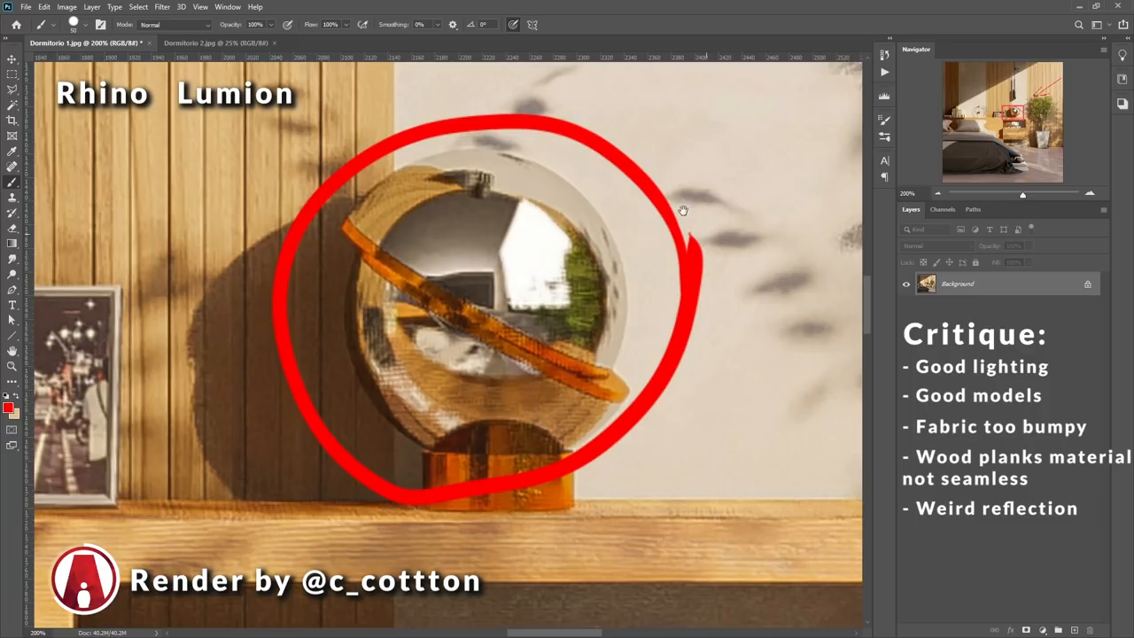
Sketch red grid lines over the chrome sphere's window reflection, then switch documents
left_click_drag(520, 193, 498, 314)
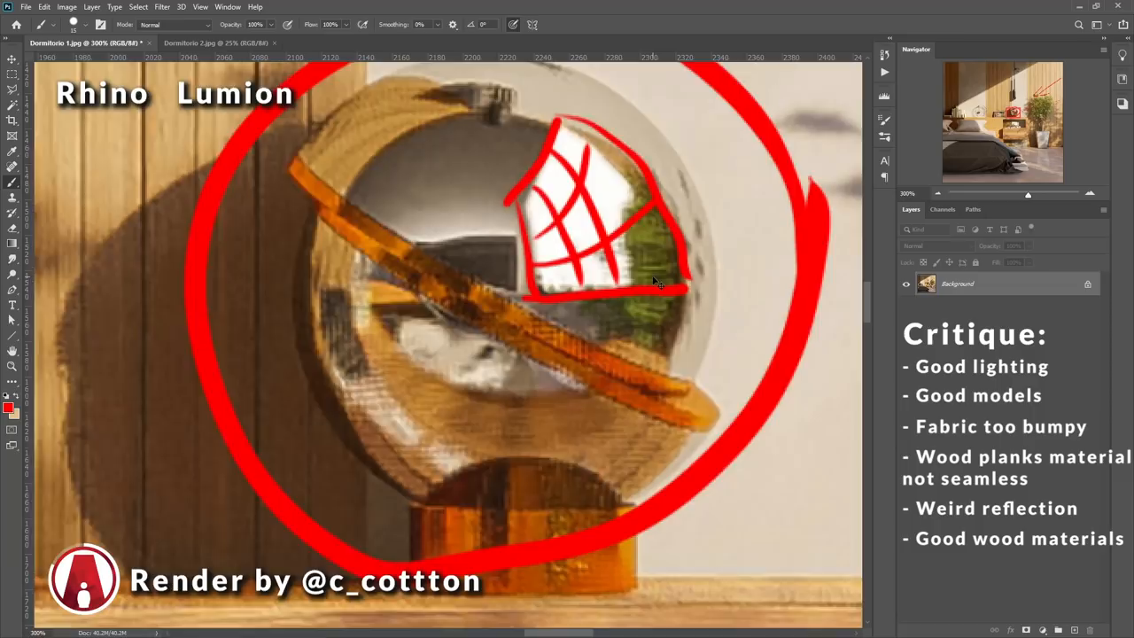
left_click(217, 43)
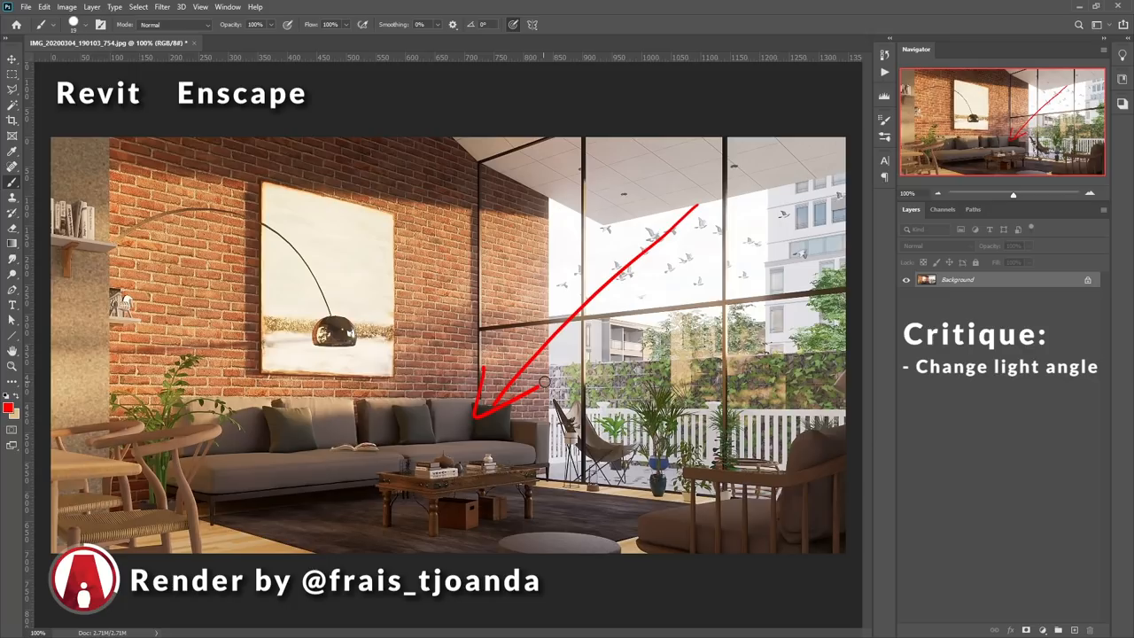
Paint a red arrow sweeping from the upper window toward the sofa
left_click_drag(385, 530, 494, 523)
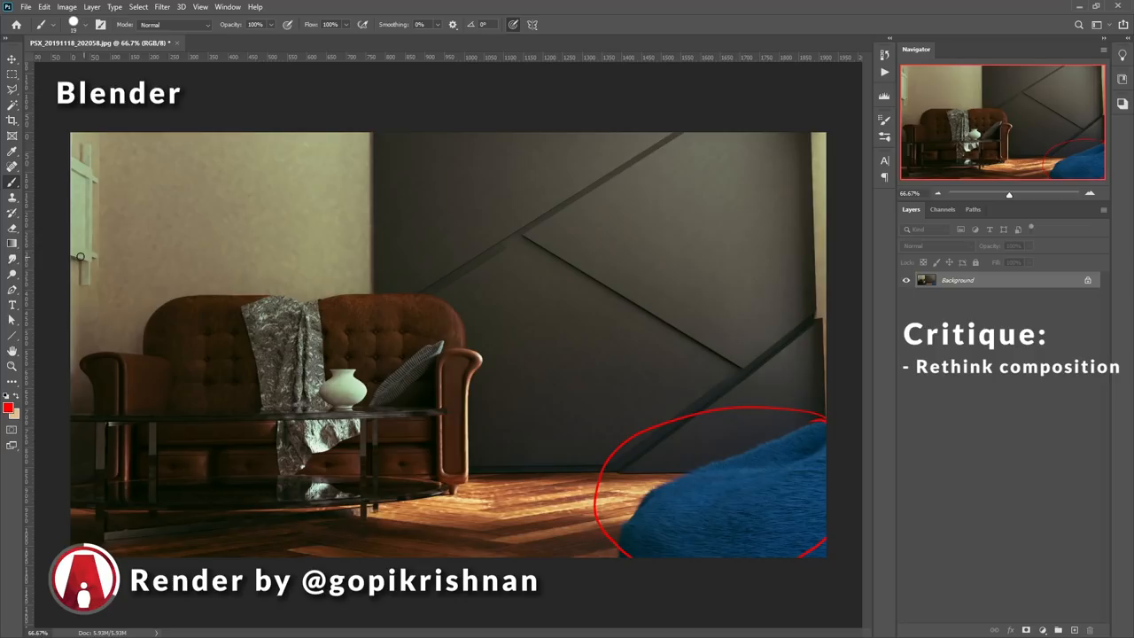
Draw a loose red ellipse around the blue beanbag at bottom right
left_click_drag(89, 247, 744, 250)
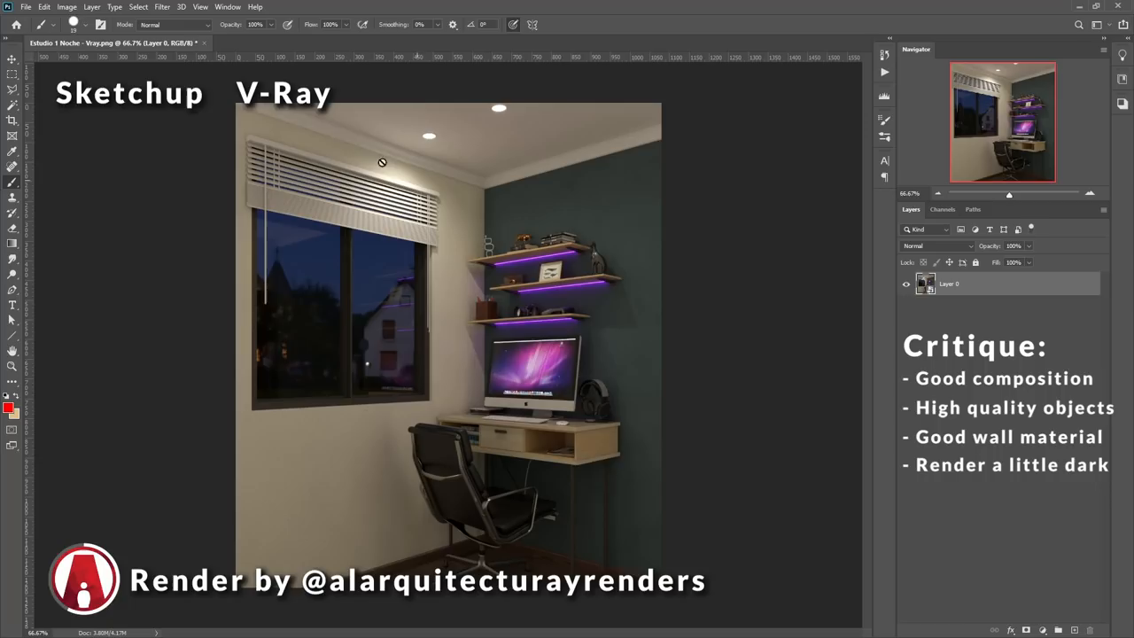
Apply Camera Raw: Exposure +0.90, Contrast +14, Highlights +13, Texture +23, lower Shadows
left_click(161, 7)
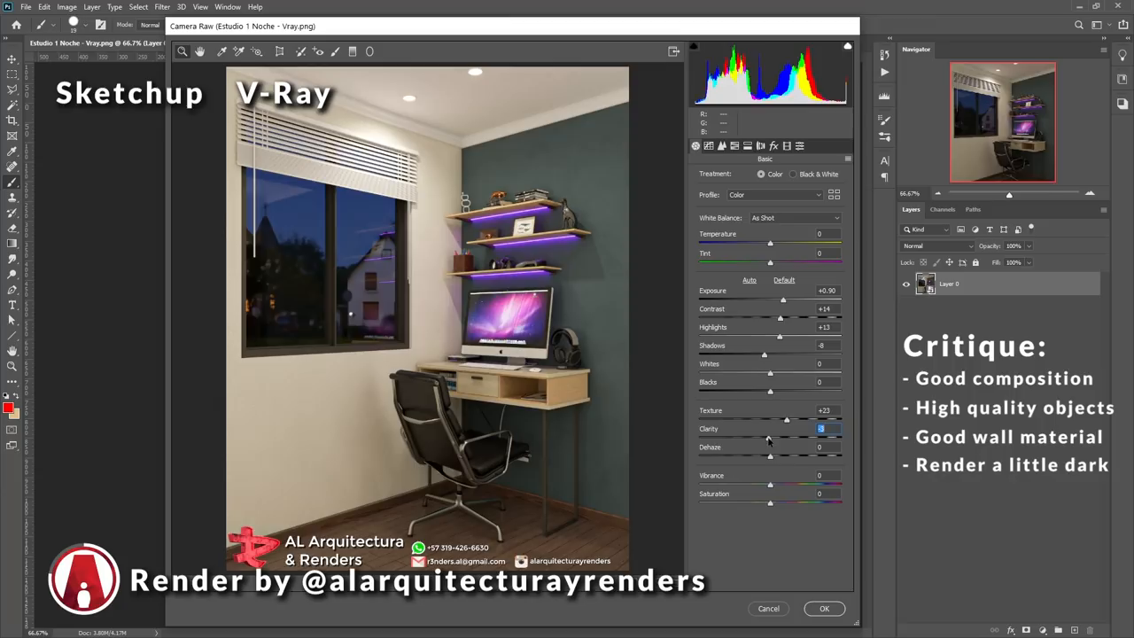
left_click(823, 609)
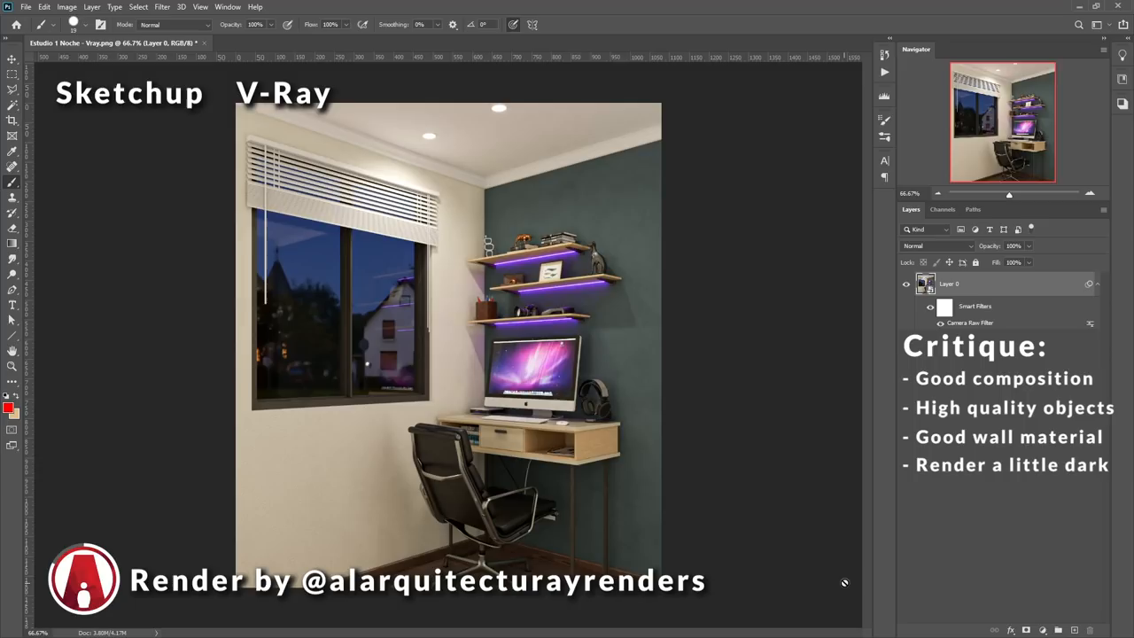
left_click(941, 322)
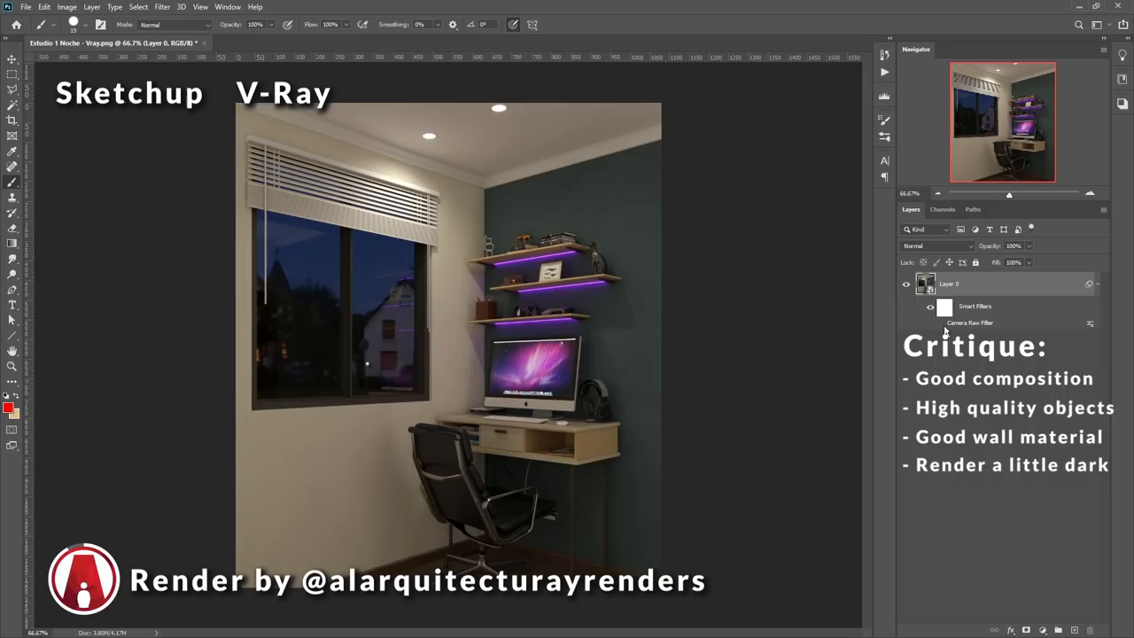
left_click(932, 322)
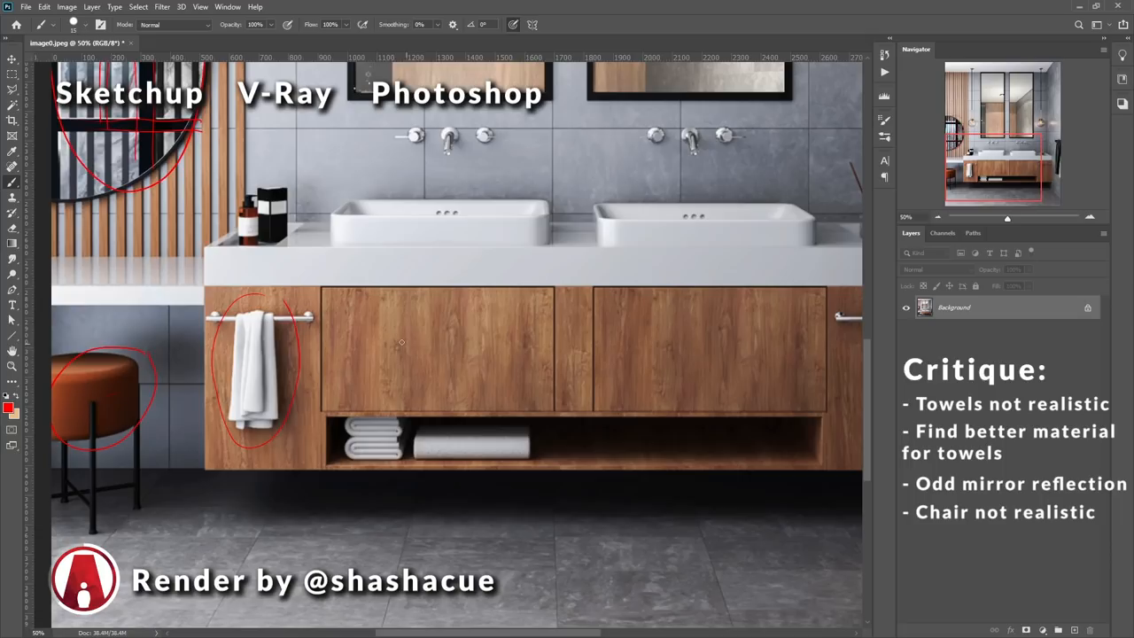
Circle the hanging towel, orange stool and top-left mirror in red
left_click_drag(323, 288, 557, 412)
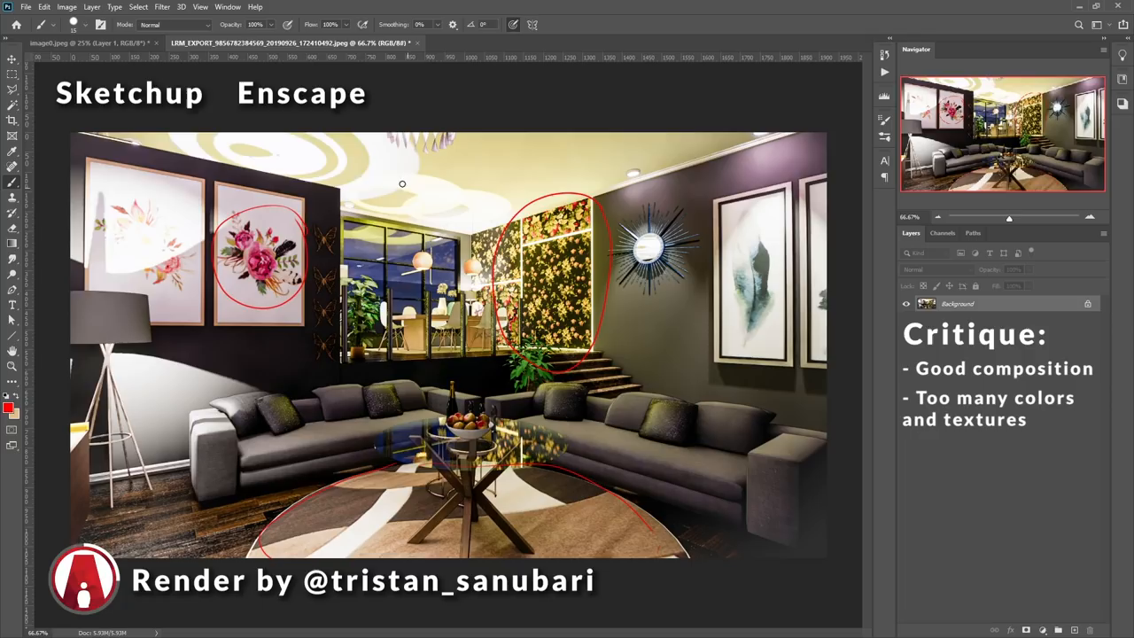
Circle the flower painting, patterned wallpaper and rug with the red brush
left_click_drag(403, 184, 417, 183)
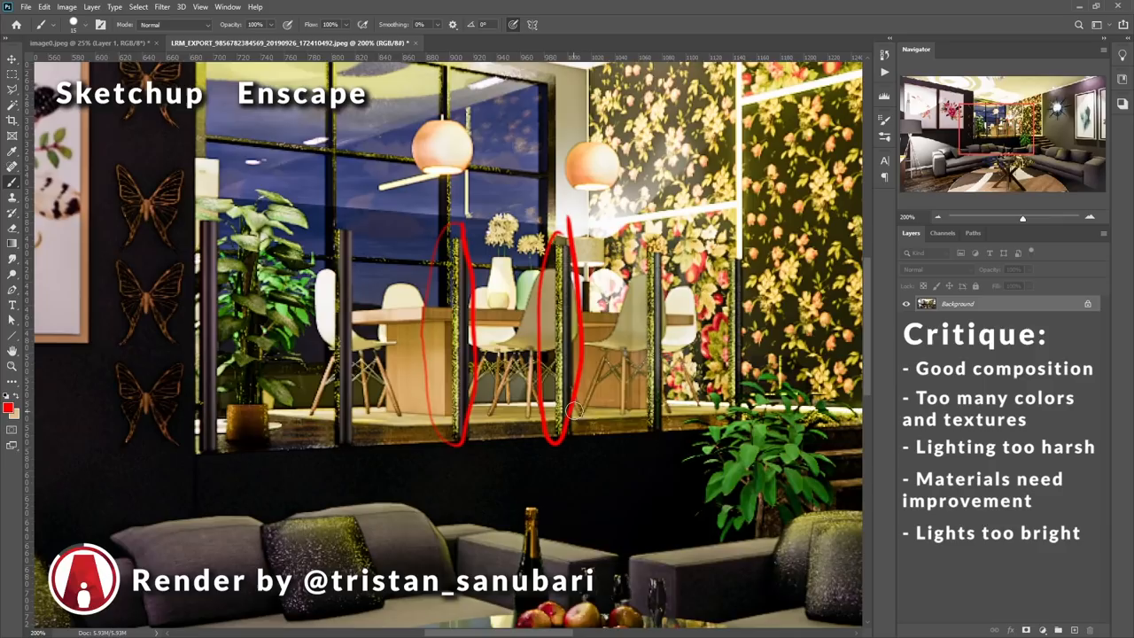
mouse_move(402, 466)
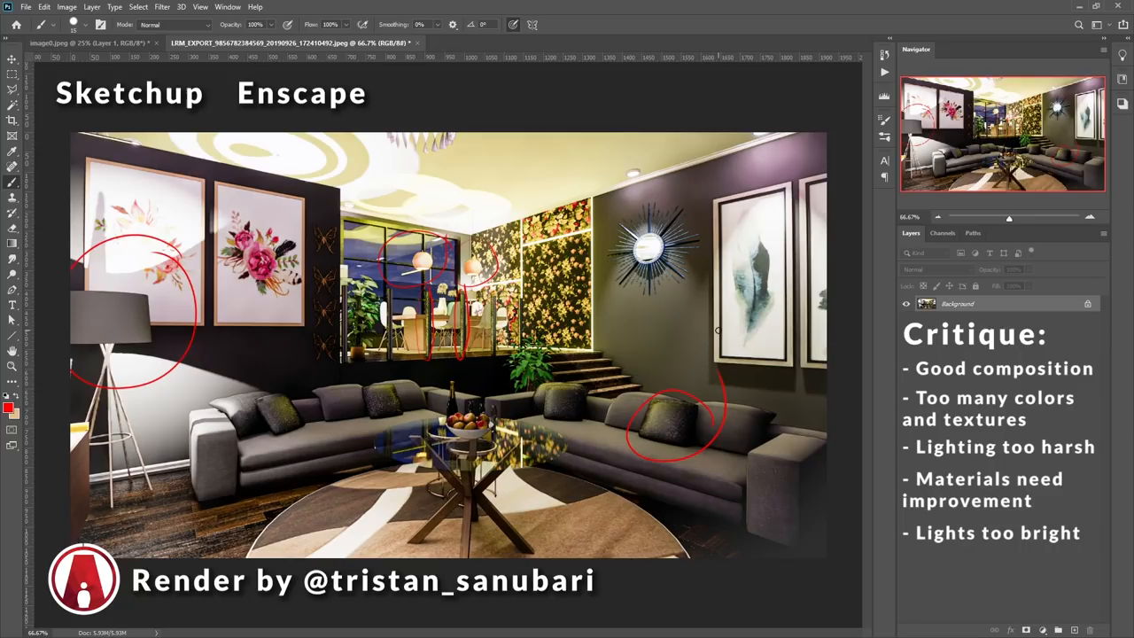
Bring the marble kitchen render with glass pendant lights to the front
left_click(549, 43)
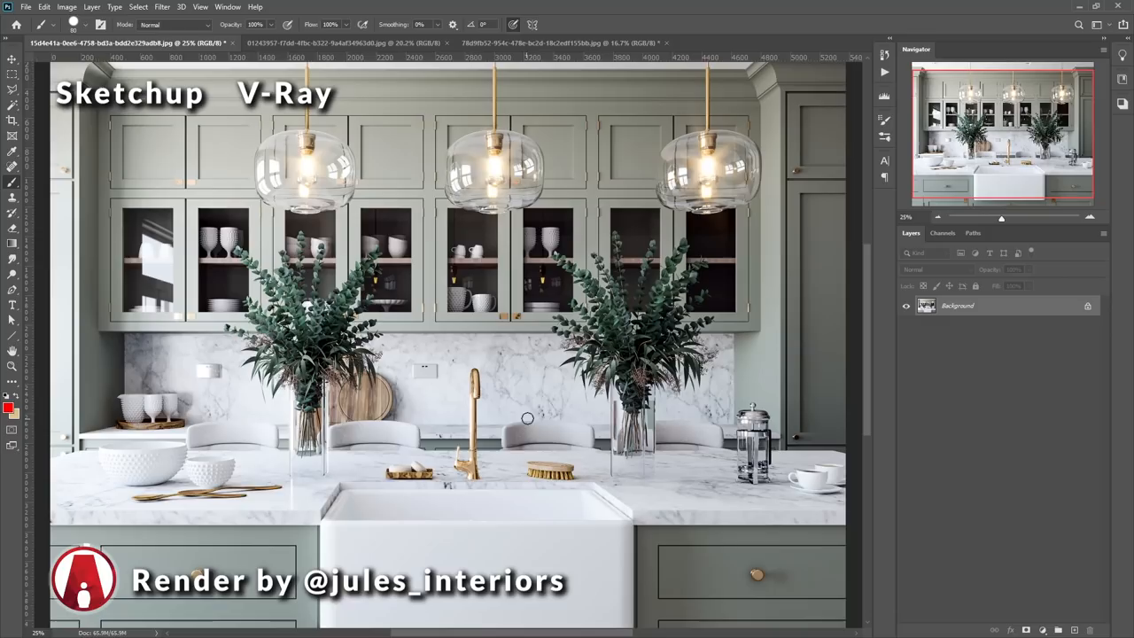
left_click(346, 42)
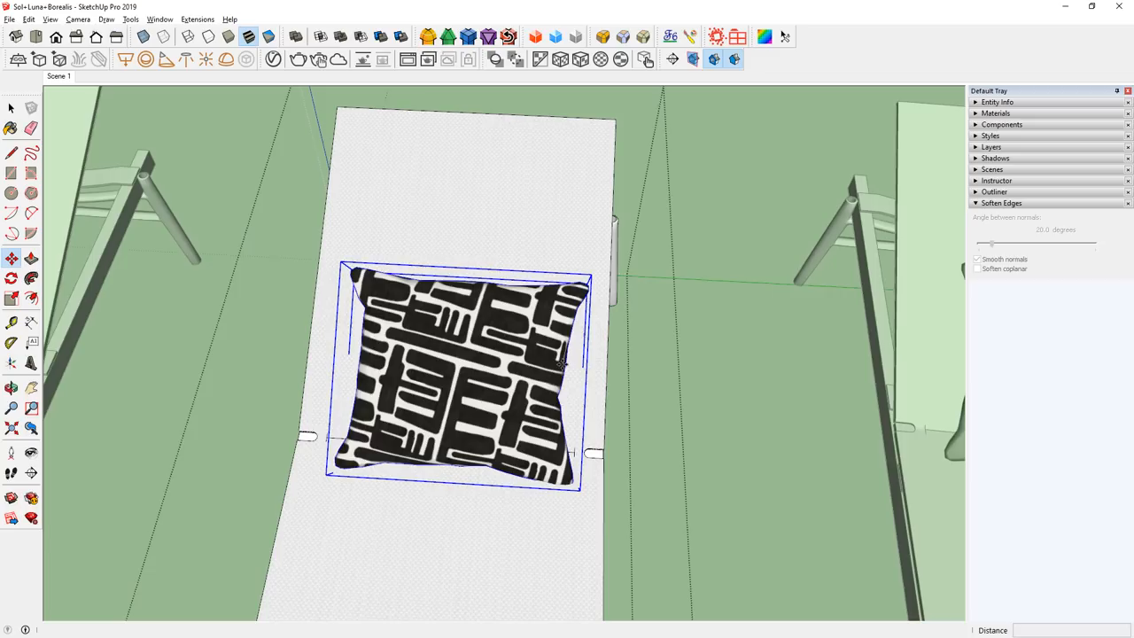
Right-click the selected cushion group on the lounger in SketchUp
right_click(465, 372)
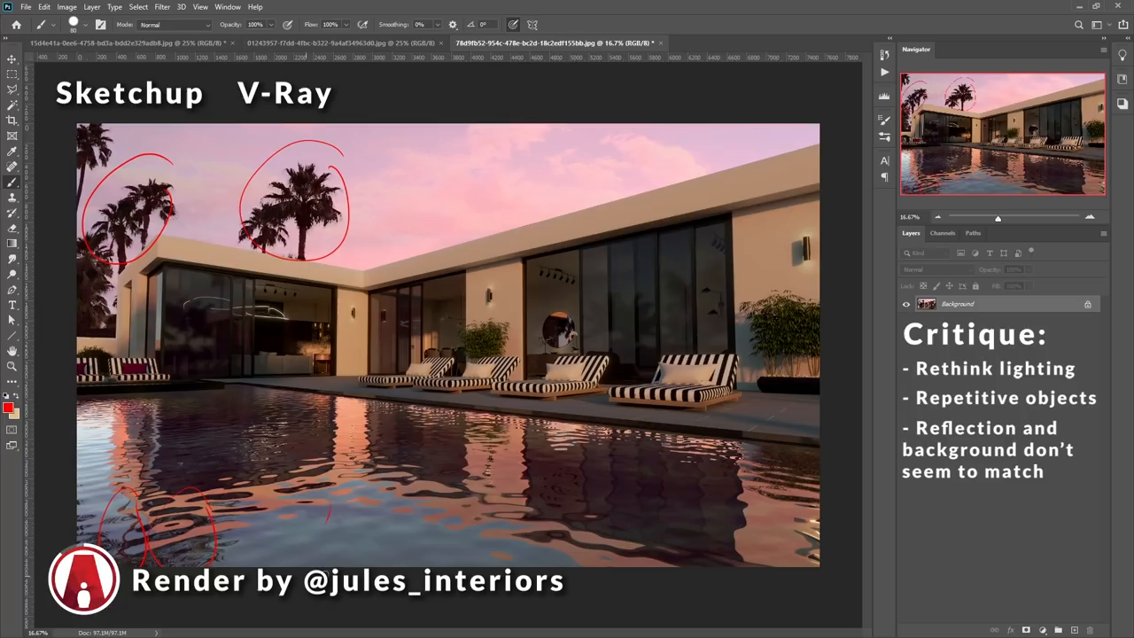
Draw a second red circle around part of the pool's water reflection
left_click_drag(301, 496, 372, 531)
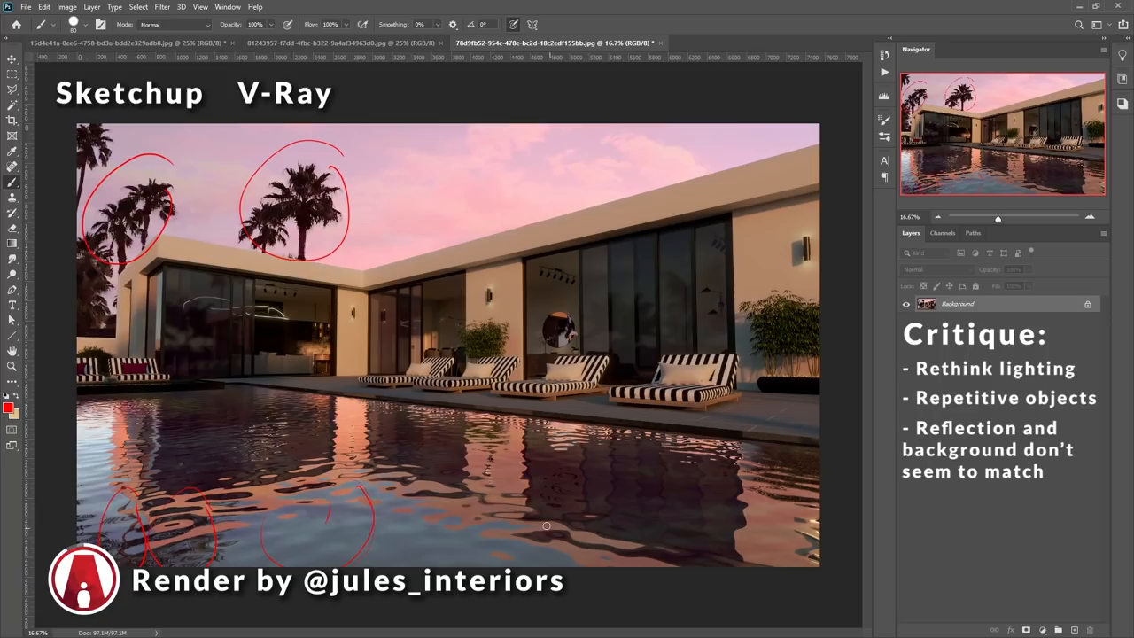